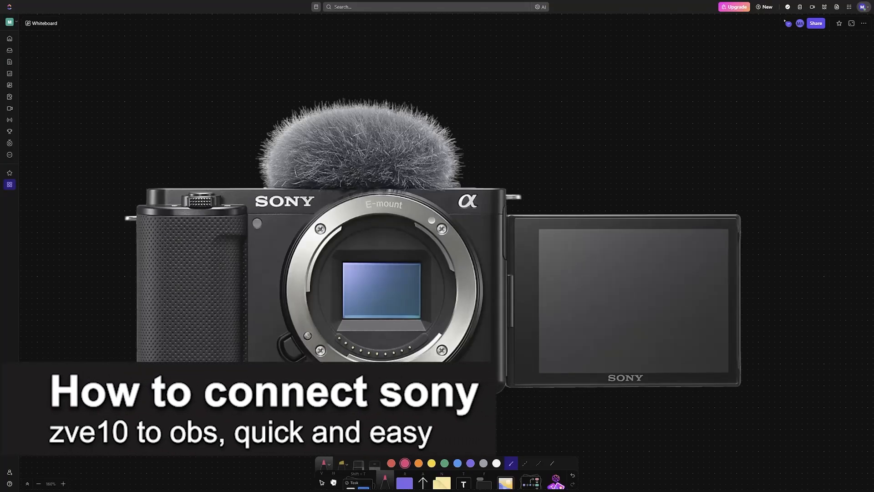
Step: Draw a pink arrow up from the camera to a handwritten 'OBS' label and underline it
left_click_drag(492, 179, 536, 143)
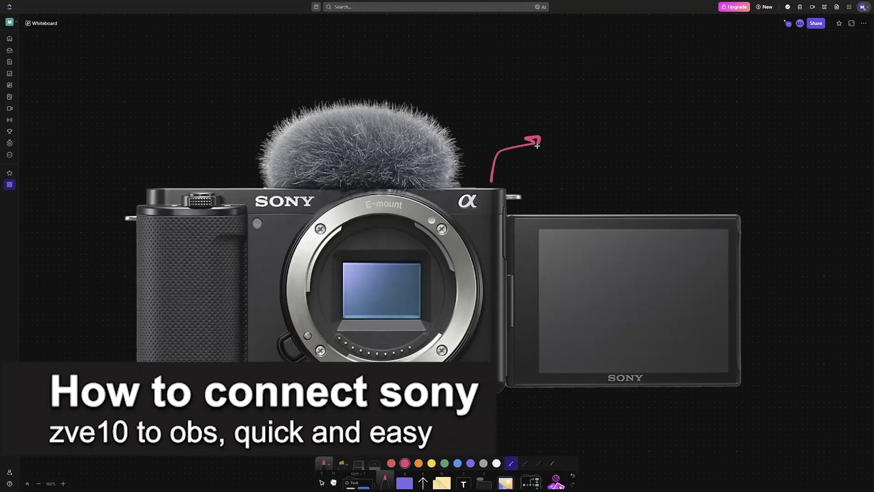
left_click_drag(546, 139, 605, 129)
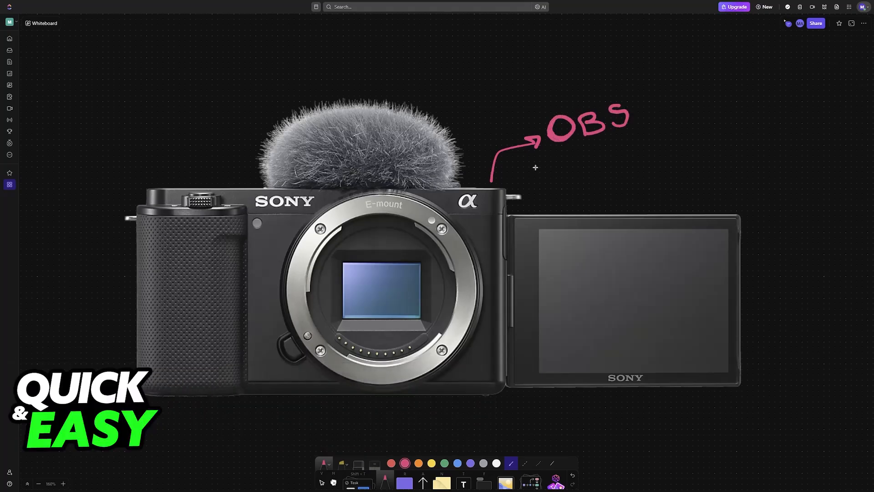
left_click_drag(557, 153, 657, 136)
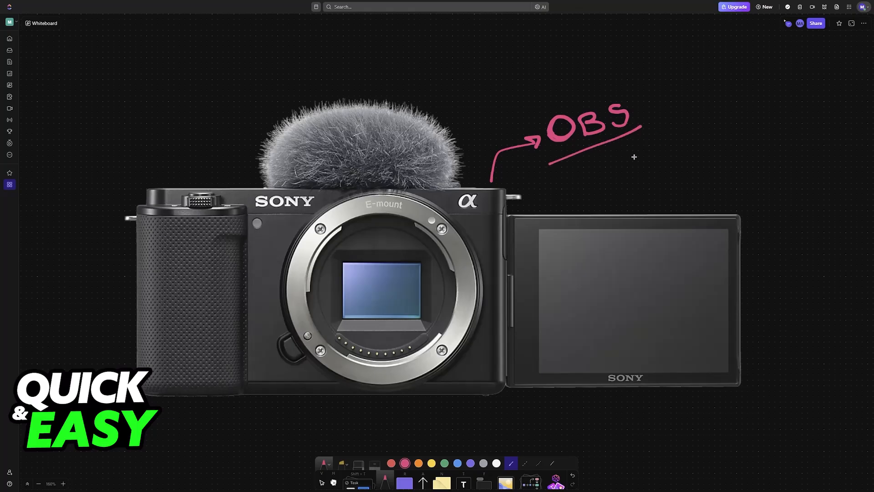
mouse_move(657, 169)
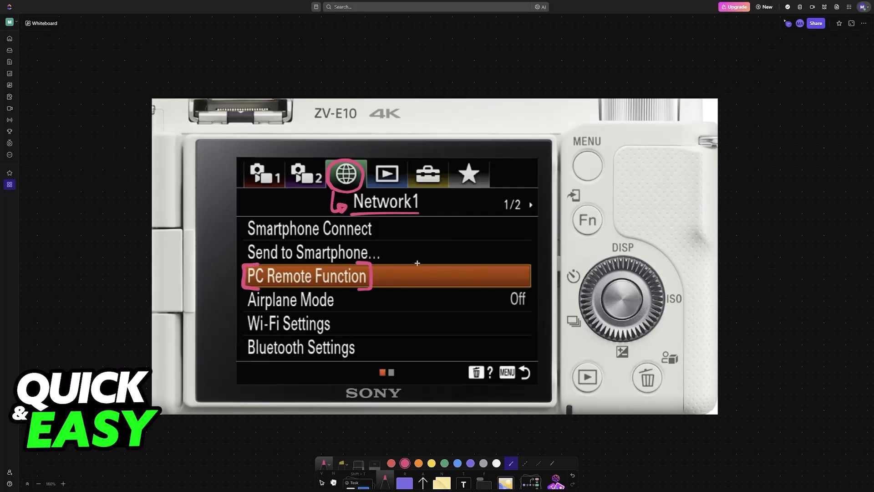
Step: Circle the PC Remote 'On' value and mark the PC Remote Function row in pink
left_click(306, 276)
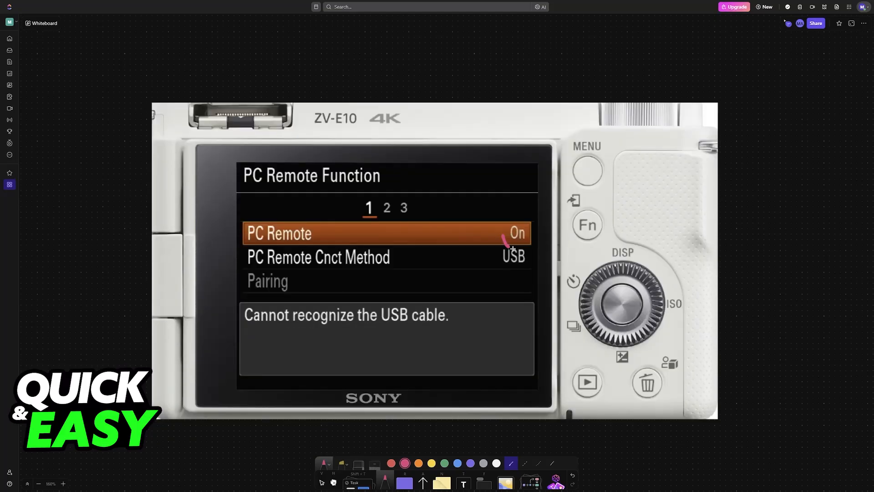
left_click_drag(504, 246, 524, 228)
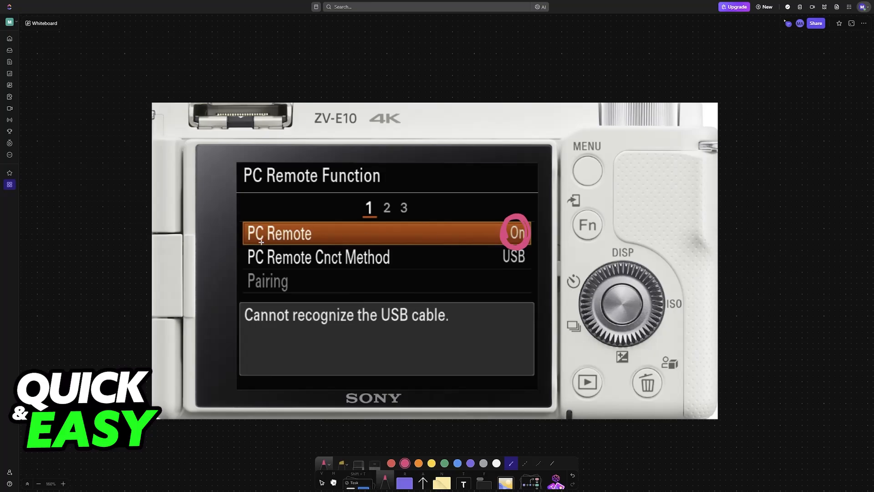
left_click_drag(243, 244, 474, 237)
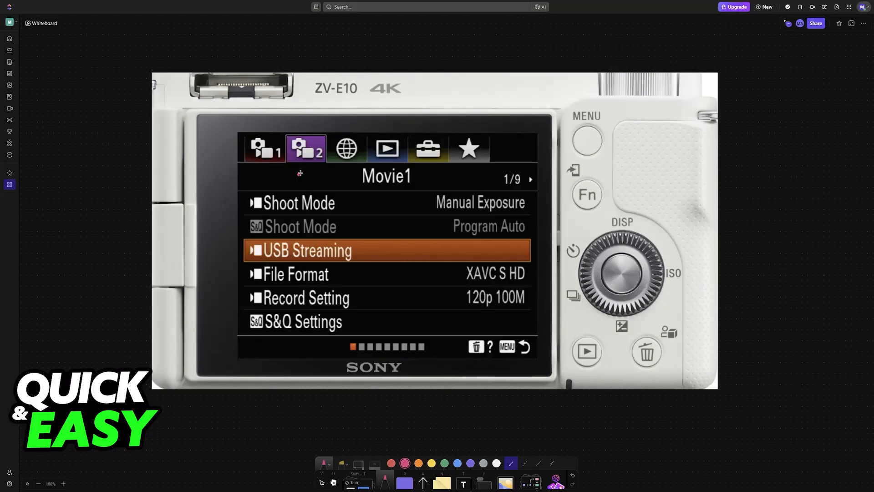
Step: Box the Movie tab, write and underline 'USB CABLE', then mark the cable in the diagram
left_click_drag(288, 134, 312, 178)
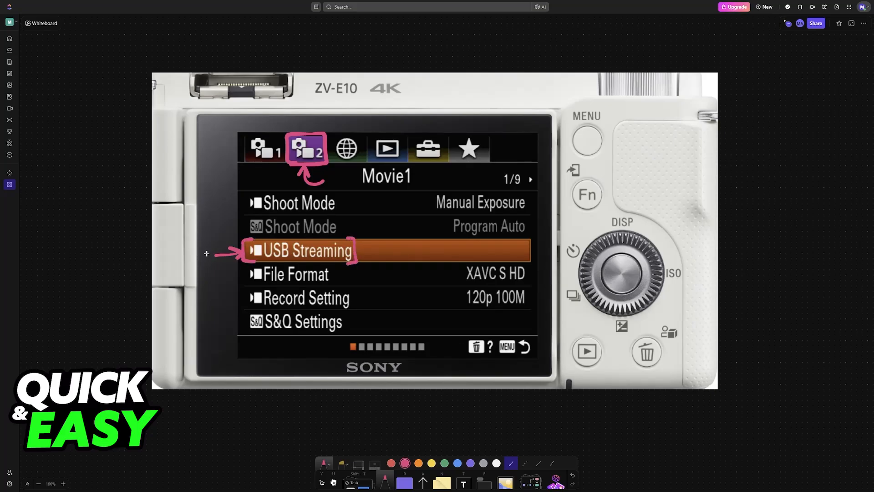
left_click_drag(207, 253, 131, 226)
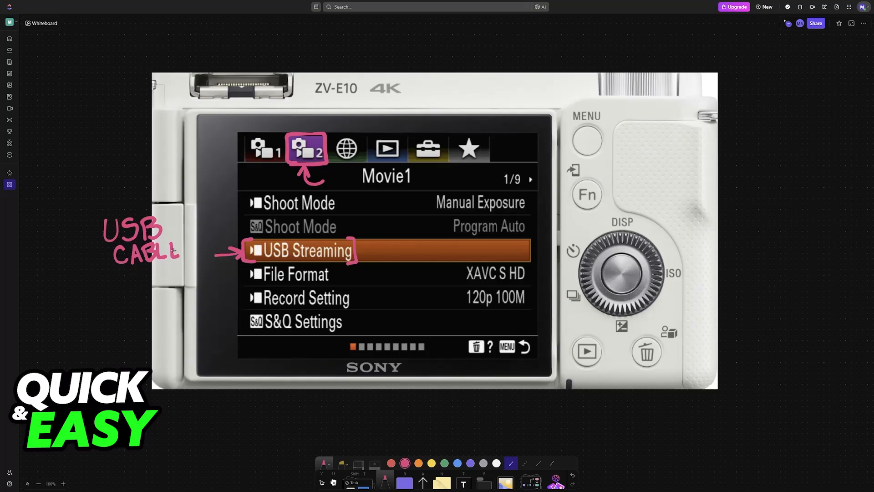
left_click_drag(97, 259, 201, 265)
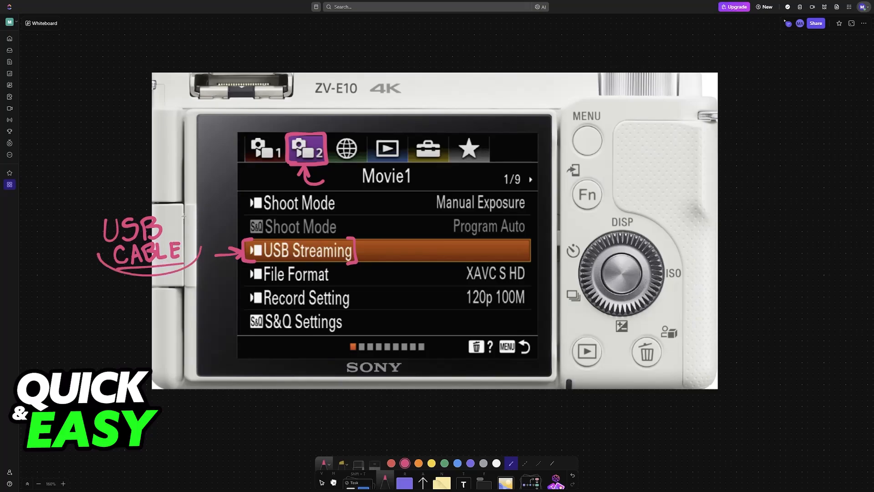
scroll("down", 3)
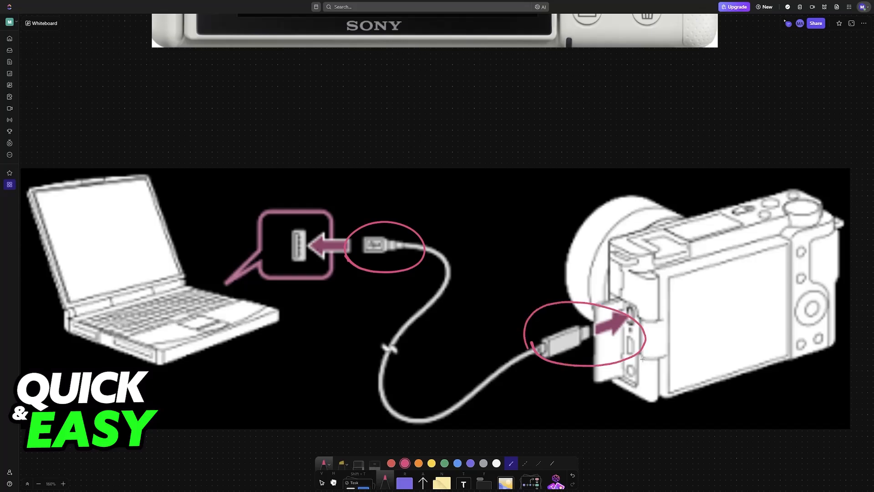
left_click_drag(471, 248, 489, 229)
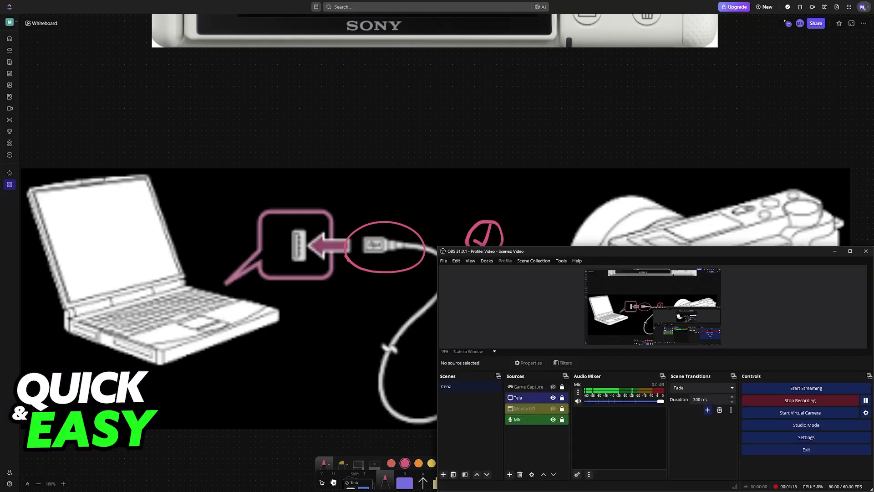
Step: Create a new Video Capture Device source and show its Device list
left_click(510, 475)
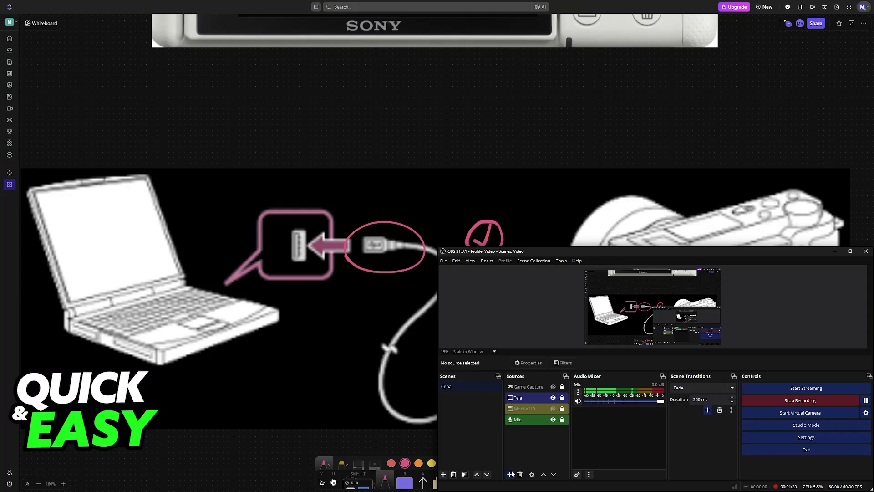
left_click(510, 475)
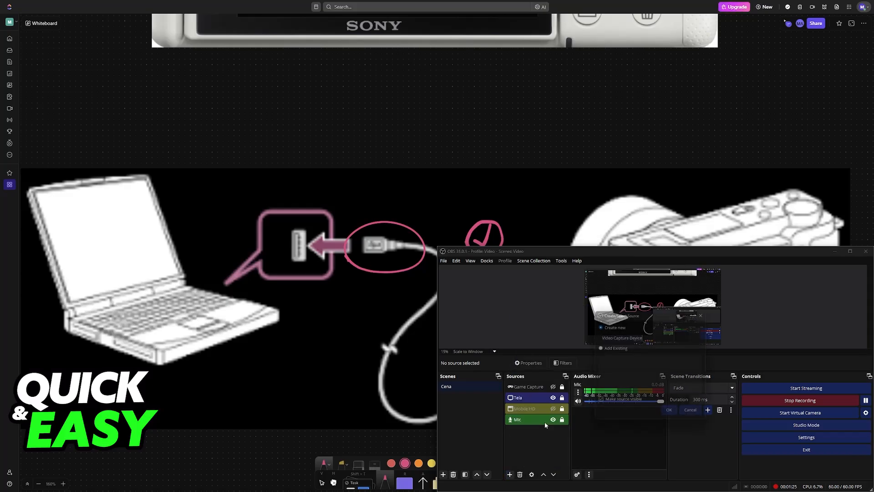
left_click(668, 409)
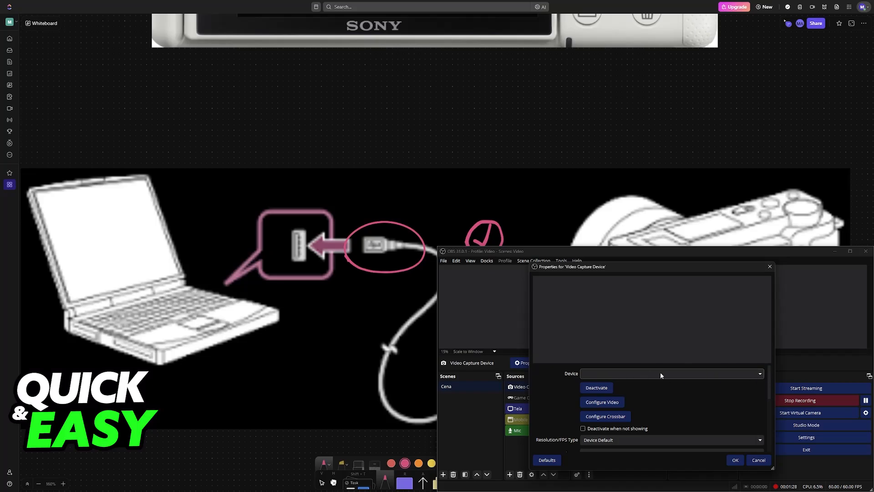
left_click(735, 460)
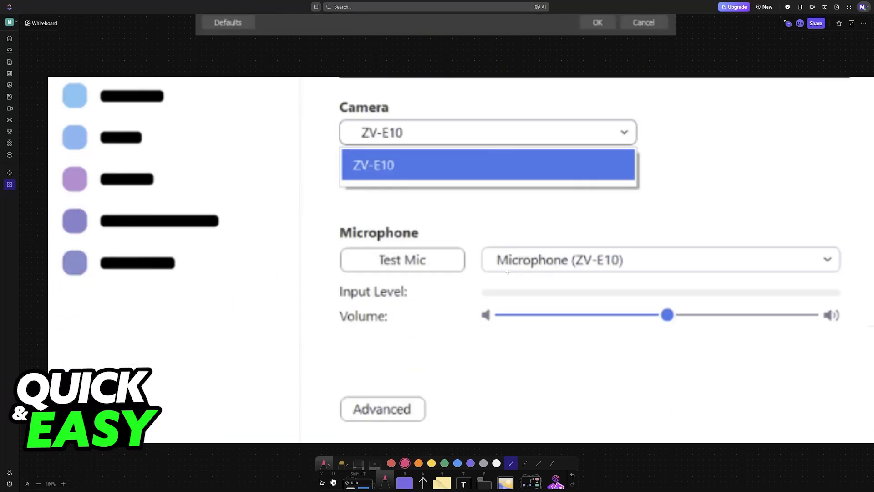
Step: Draw pink brackets around the Camera section and underline 'ZV-E10'
left_click_drag(313, 97, 351, 198)
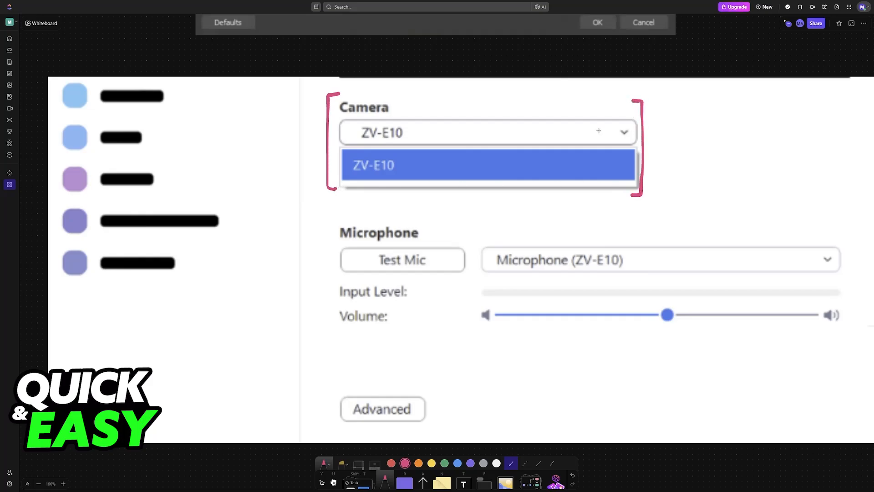
left_click_drag(335, 122, 422, 146)
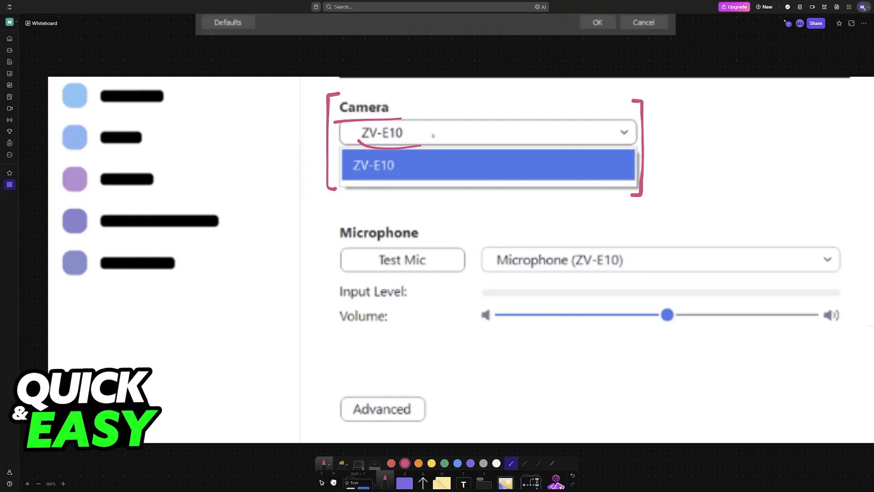